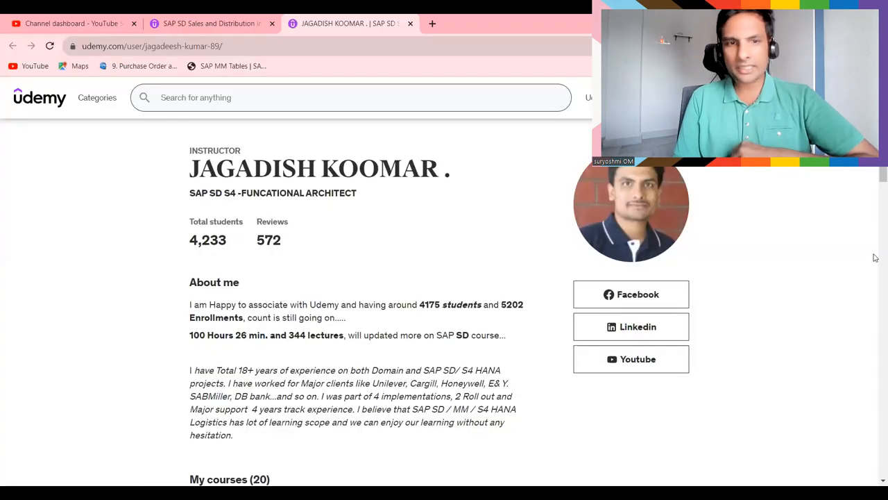
# Step: Scroll down the Udemy profile past About me to the My courses (20) list
pyautogui.scroll(-3)
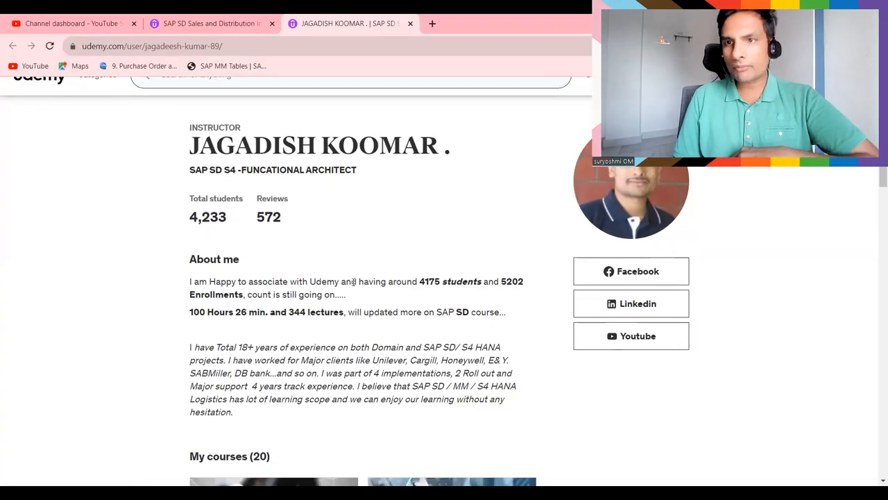
pyautogui.scroll(-3)
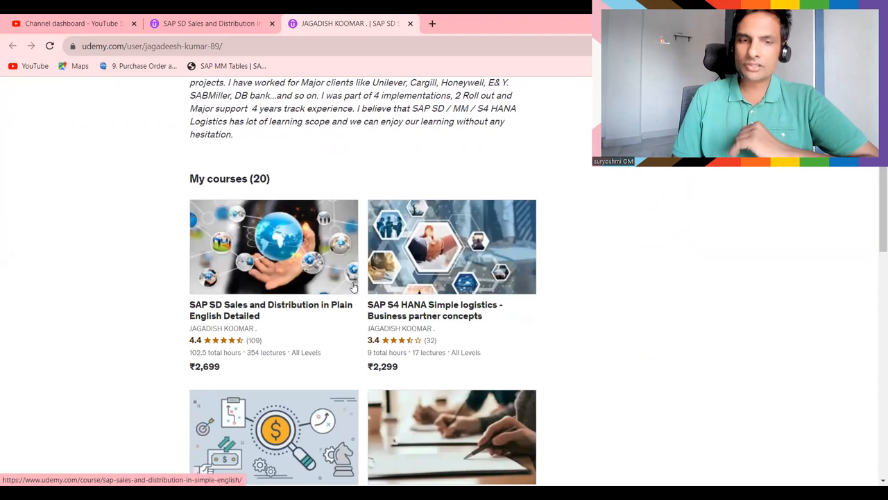
pyautogui.scroll(-3)
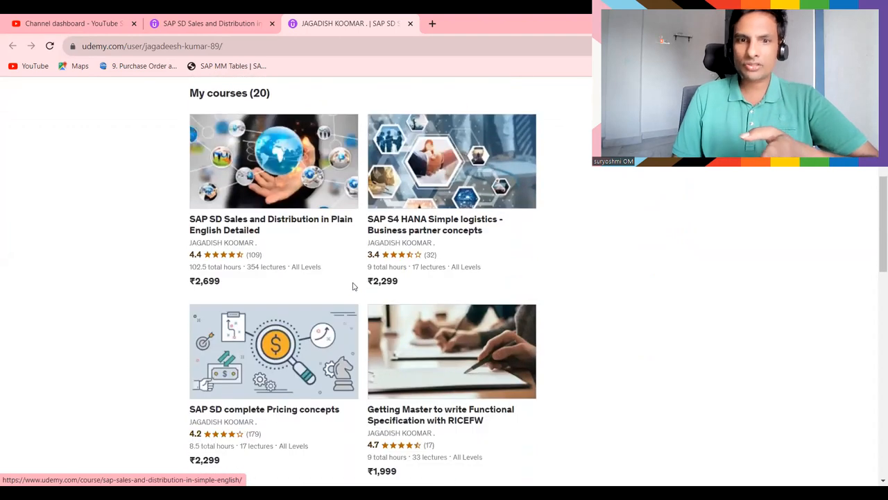
pyautogui.scroll(-3)
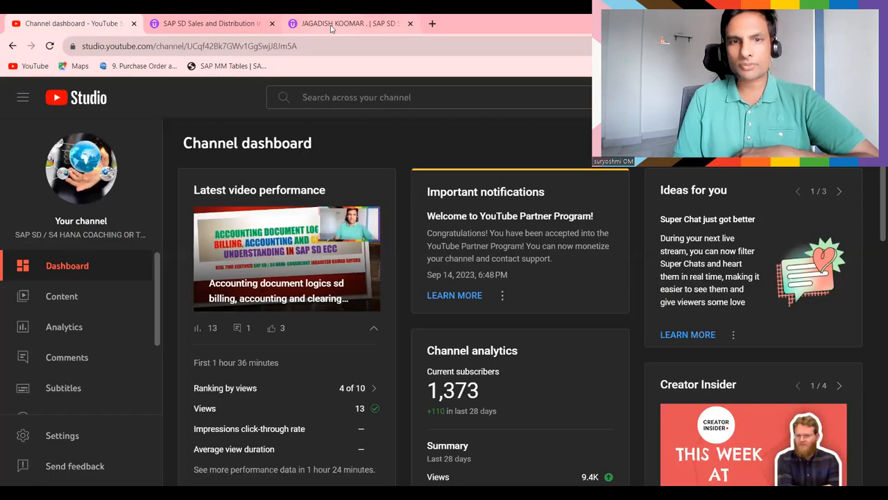
pyautogui.moveTo(374, 166)
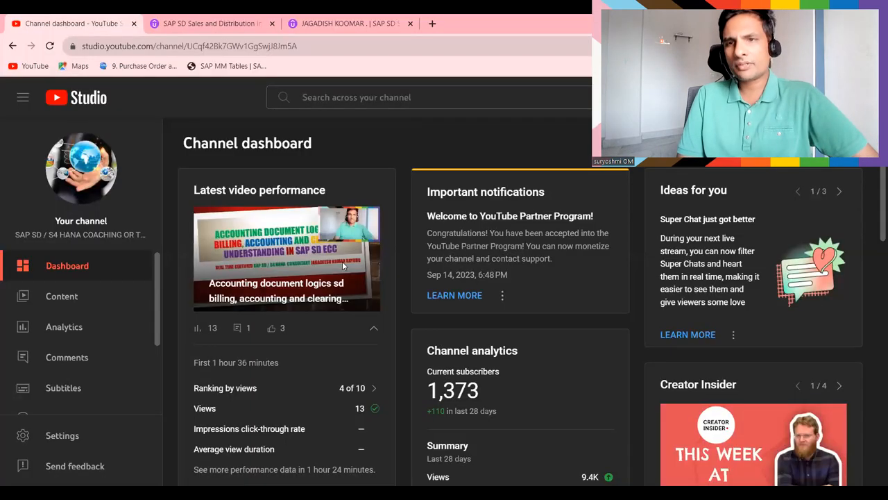
pyautogui.moveTo(360, 124)
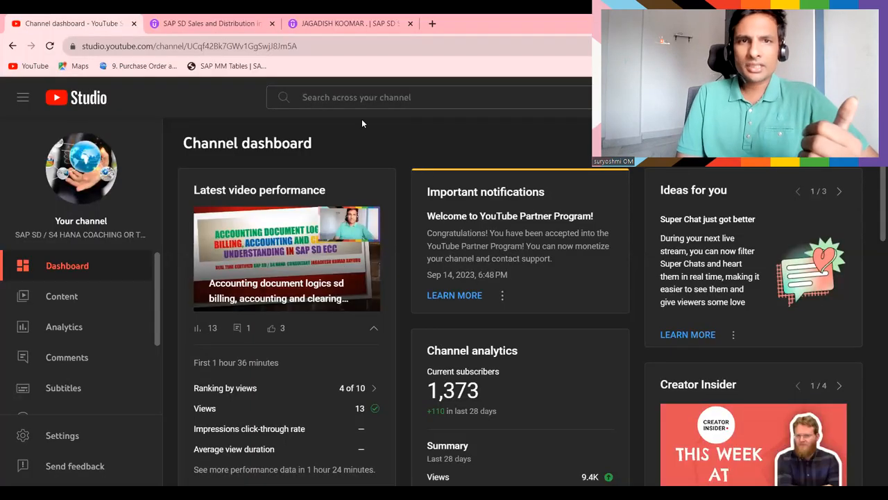
# Step: Return to the Udemy profile tab showing About me and the start of the 20-course list
pyautogui.click(347, 23)
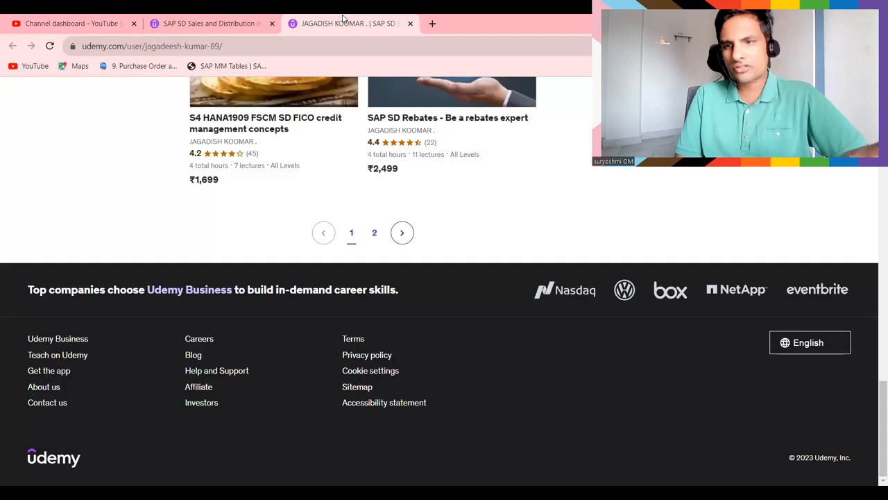
pyautogui.scroll(3)
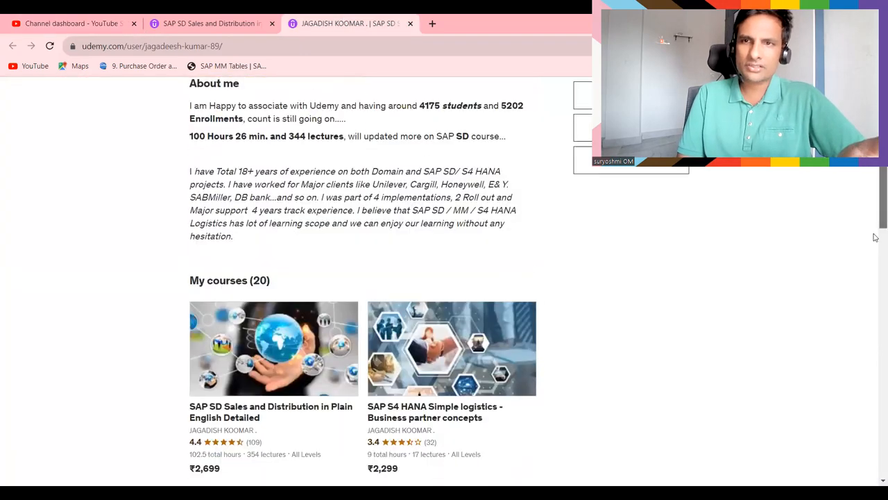
pyautogui.scroll(-3)
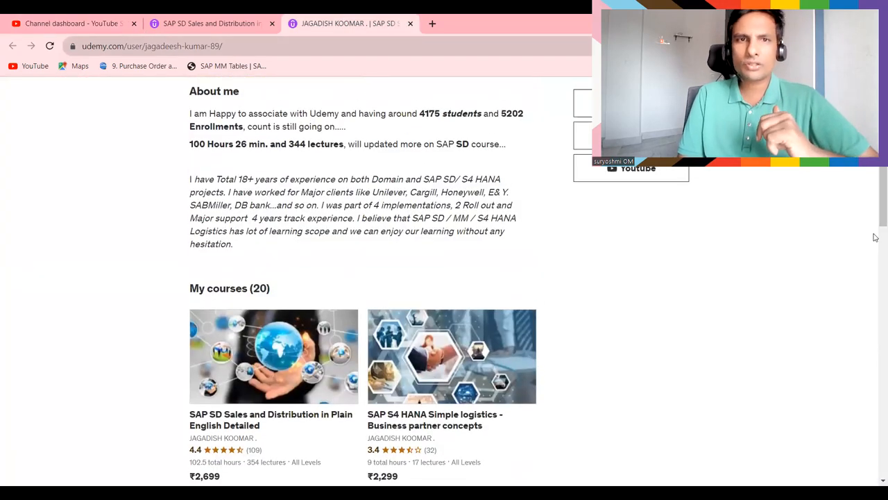